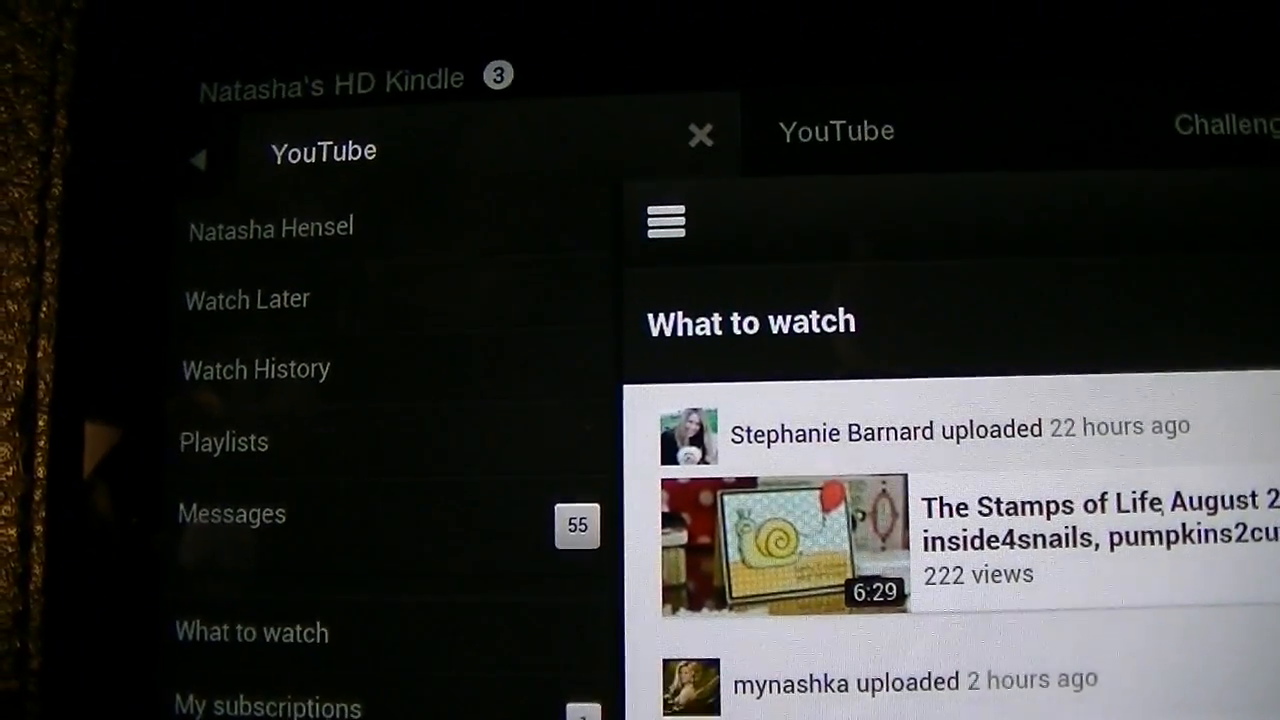
# Step: Reach the Desktop link at the bottom of the side menu and switch YouTube to the desktop site
pyautogui.scroll(-3)
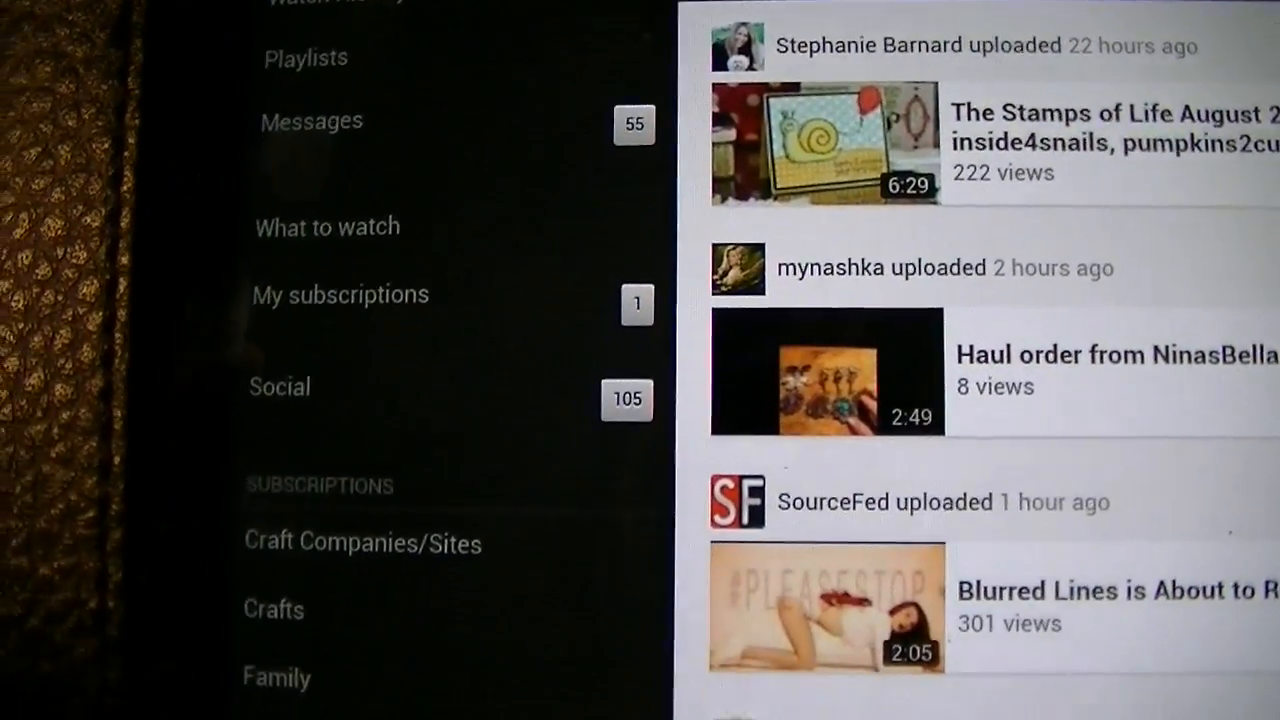
pyautogui.scroll(-3)
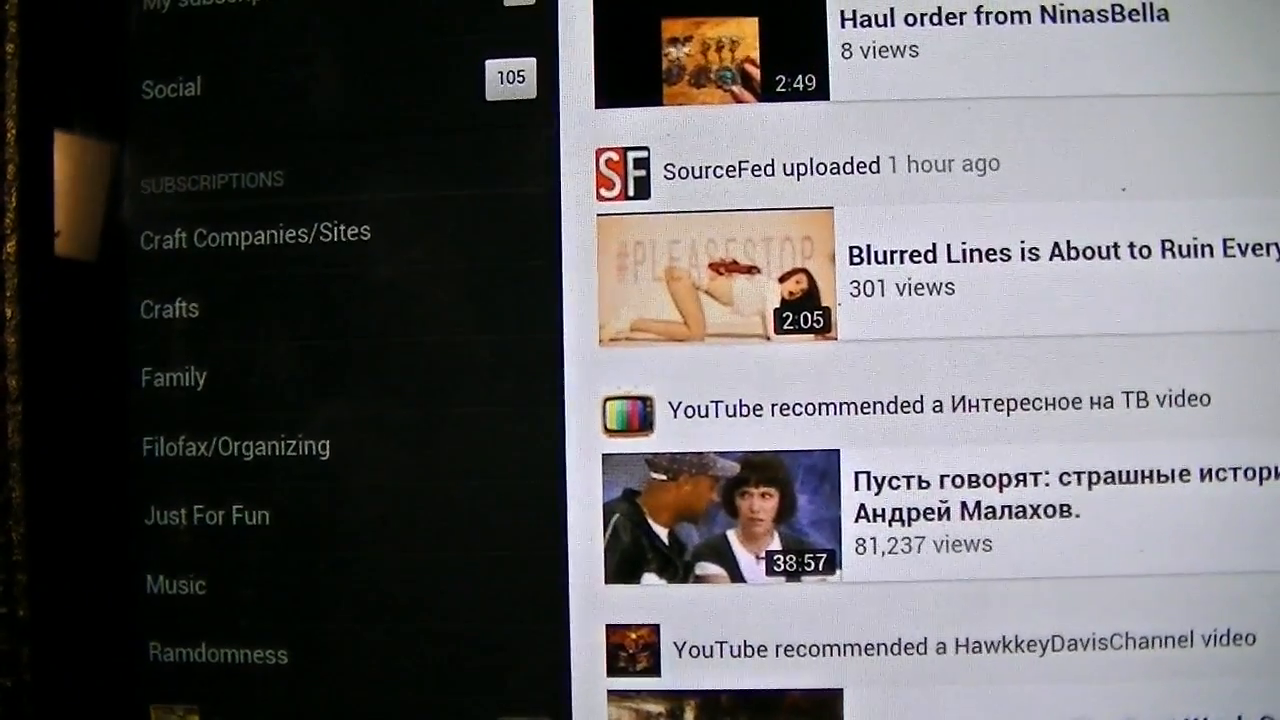
pyautogui.scroll(-3)
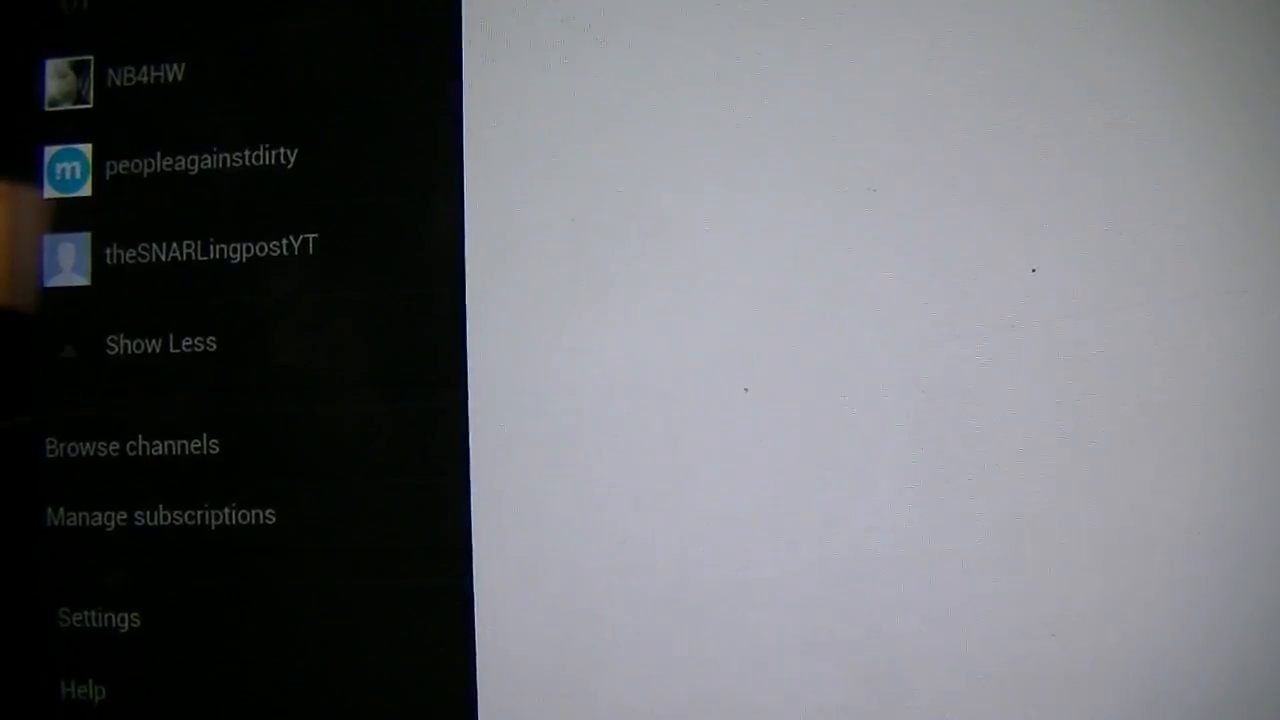
pyautogui.scroll(-3)
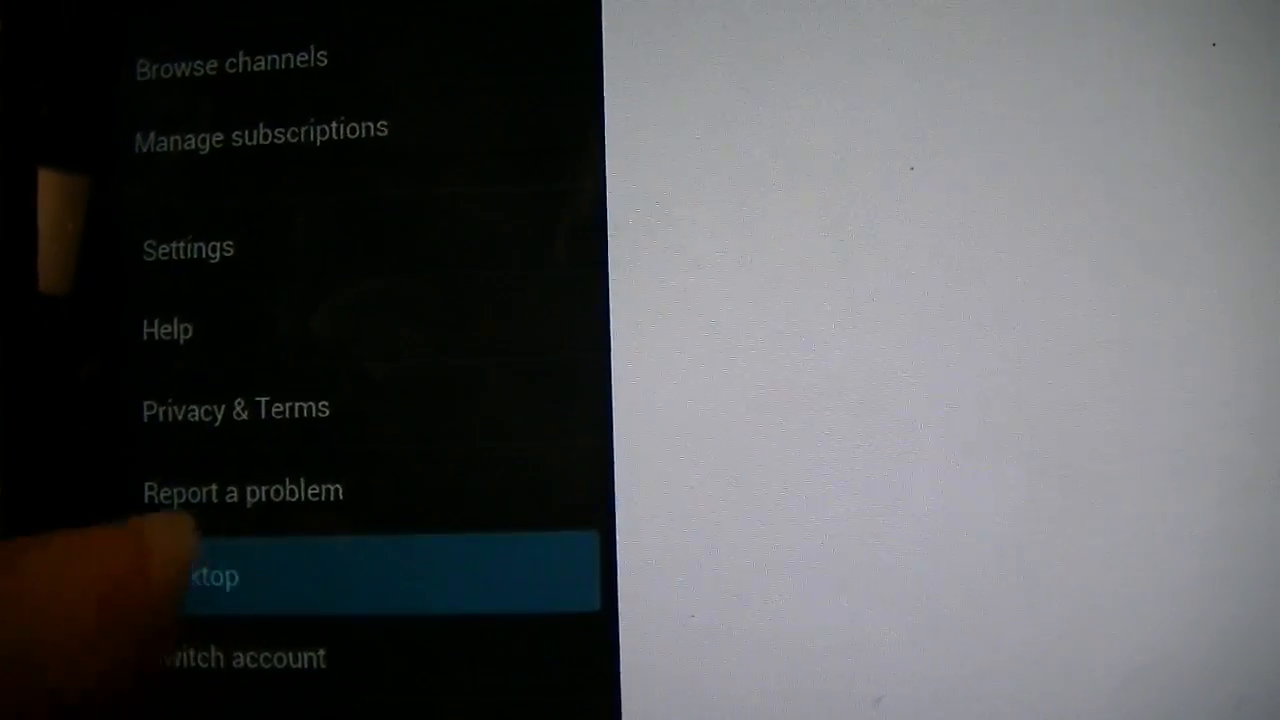
pyautogui.click(210, 576)
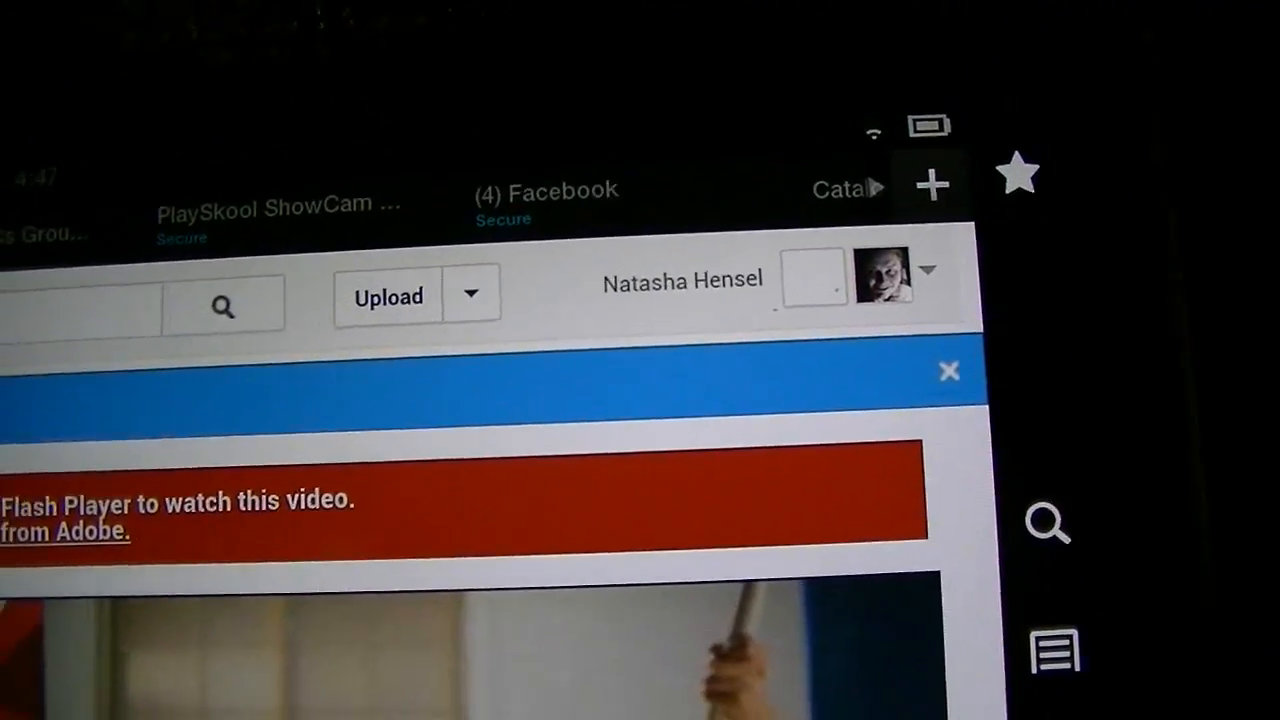
# Step: Use the account avatar dropdown to get to the Video Manager listing the uploaded vlogs
pyautogui.click(884, 272)
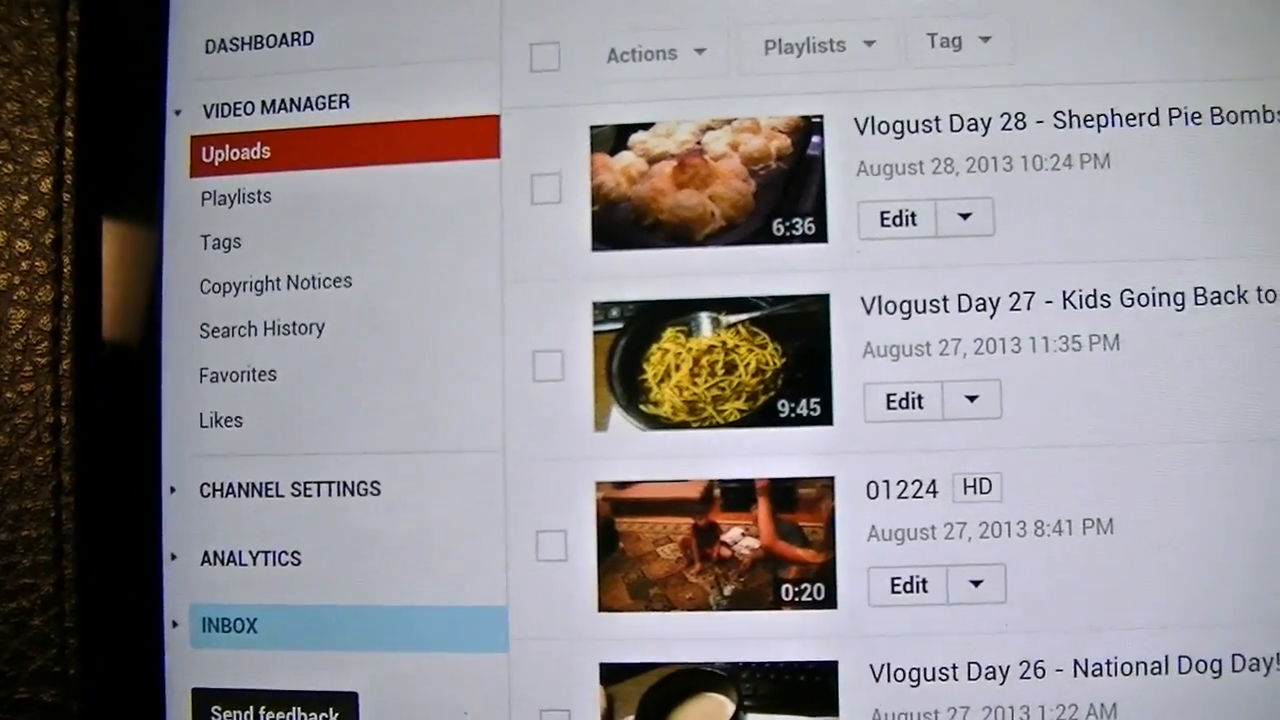
# Step: From the Video Manager's left sidebar, open the Inbox showing 55 messages
pyautogui.scroll(-3)
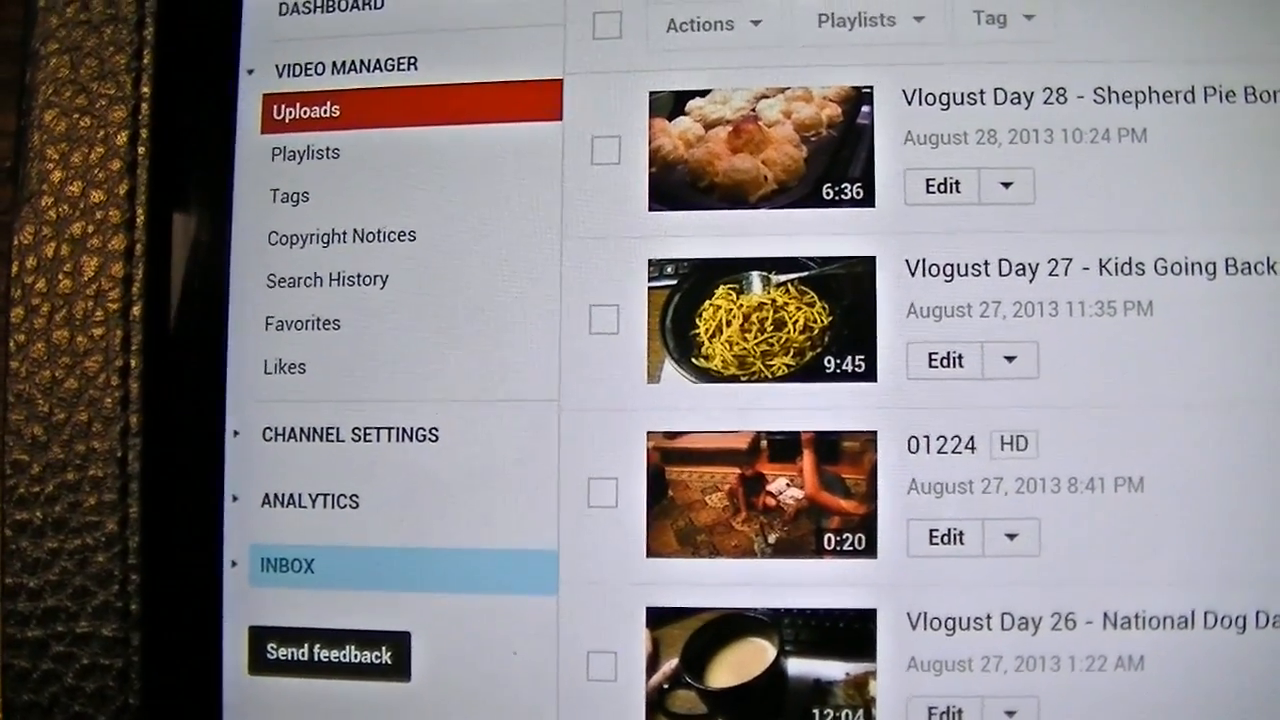
pyautogui.scroll(-3)
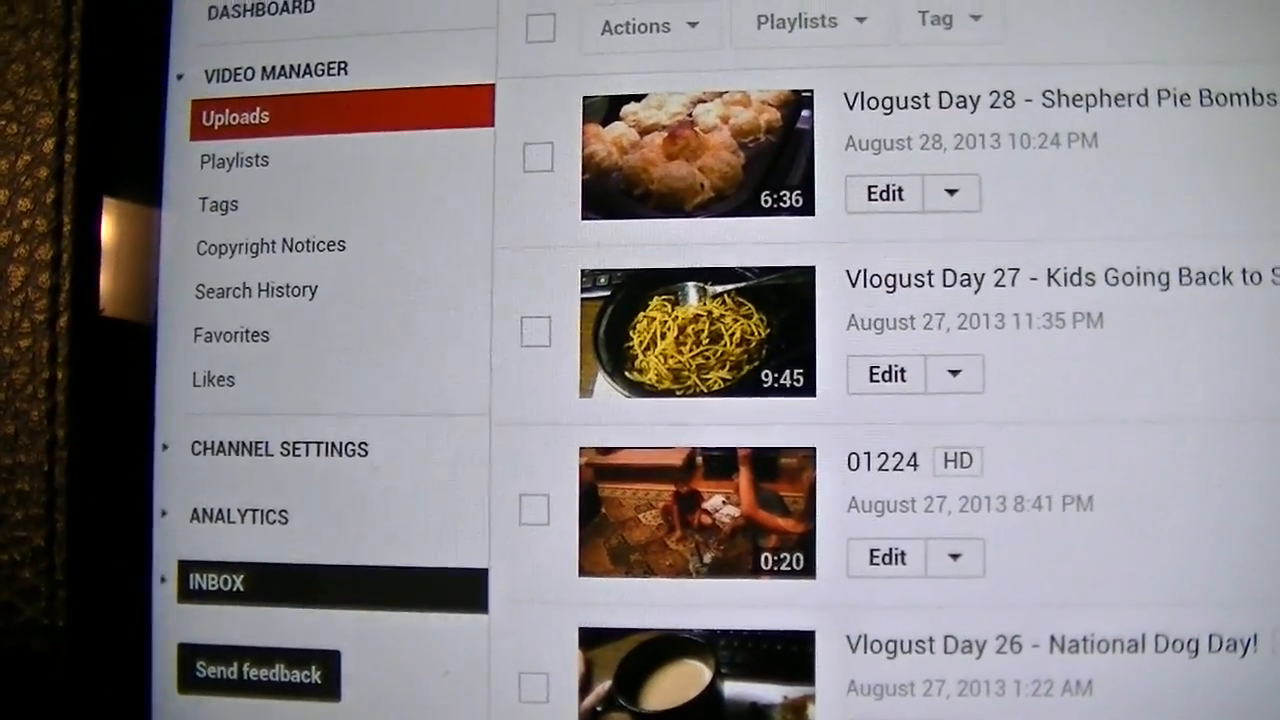
pyautogui.click(216, 582)
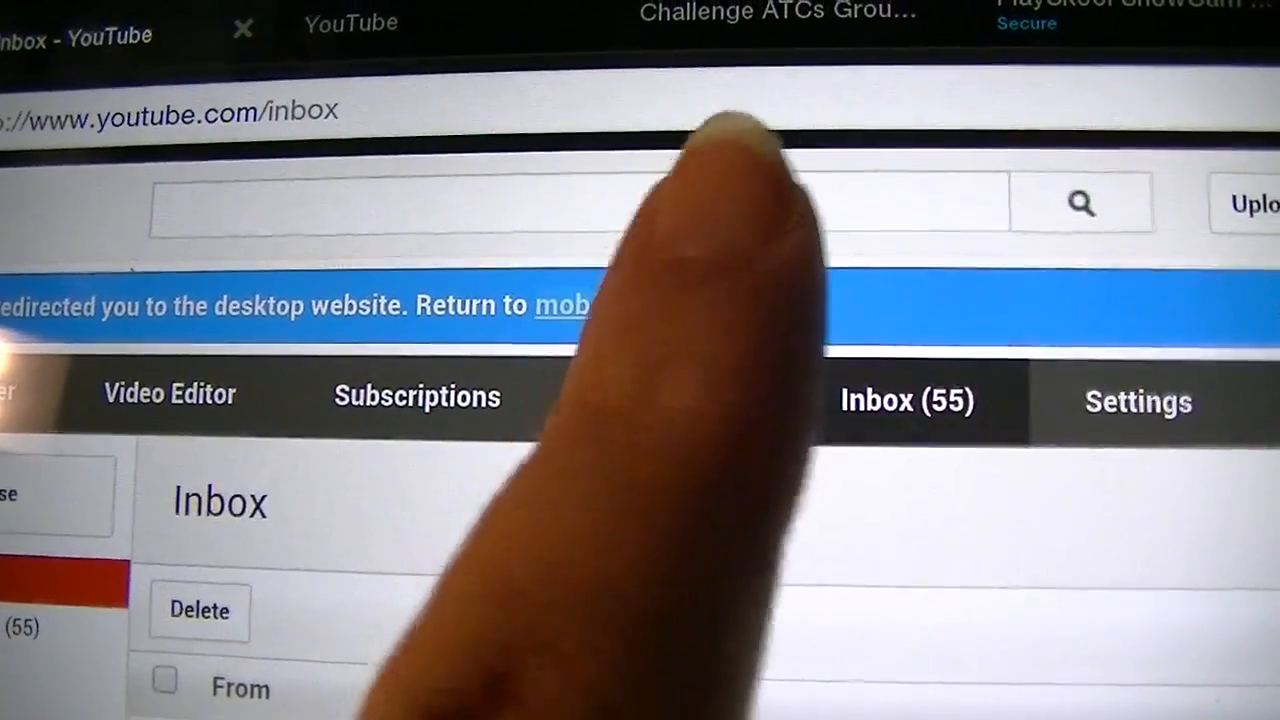
# Step: Use the blue banner's 'Return to mobile' link so the Inbox shows in mobile layout
pyautogui.click(560, 304)
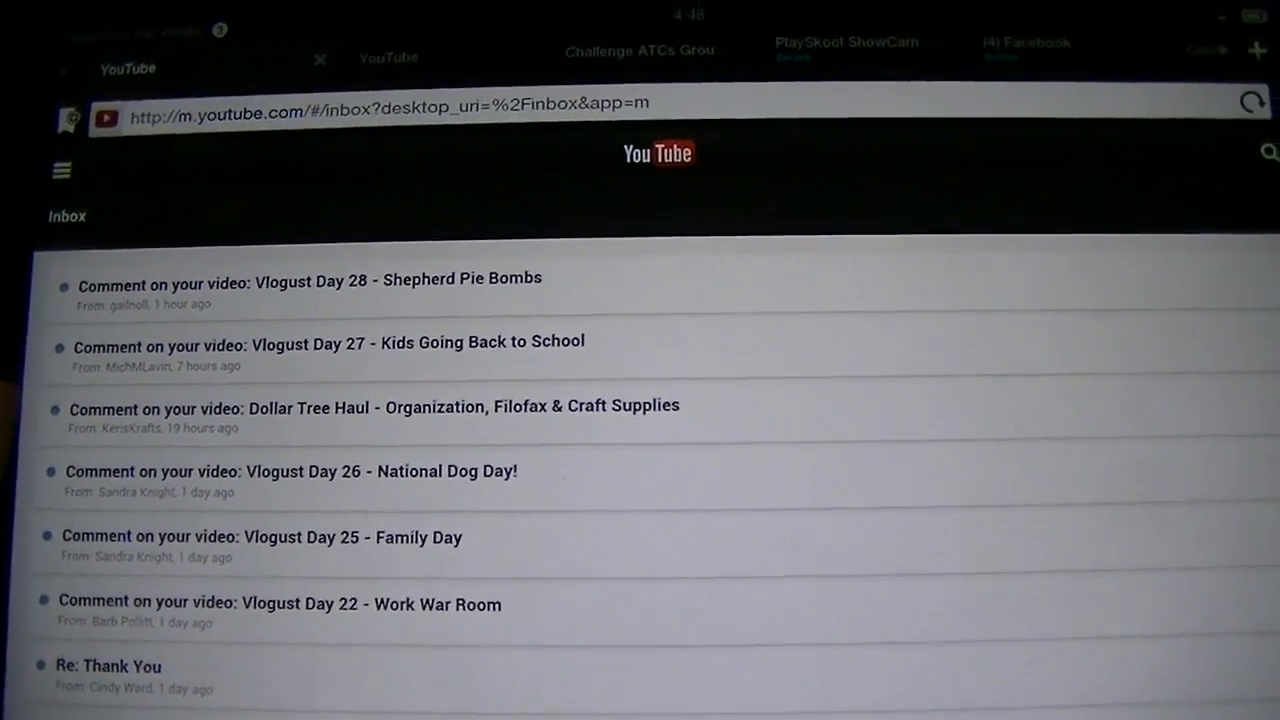
pyautogui.scroll(-3)
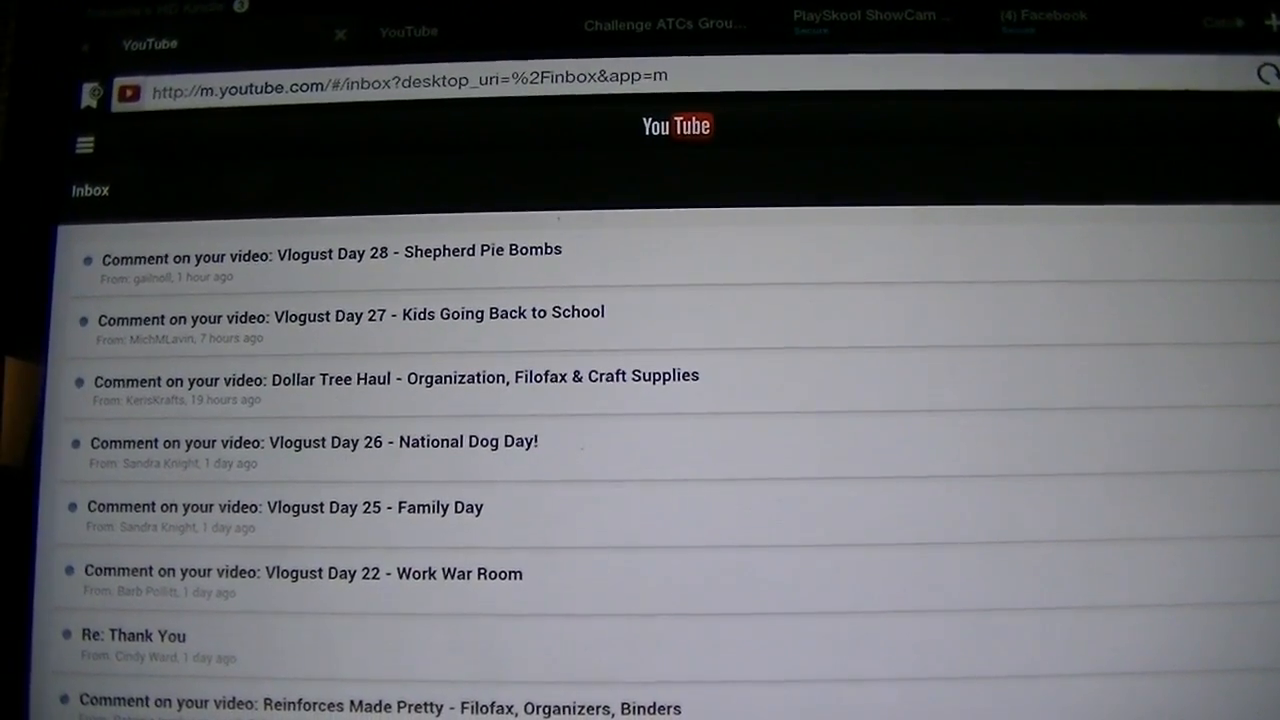